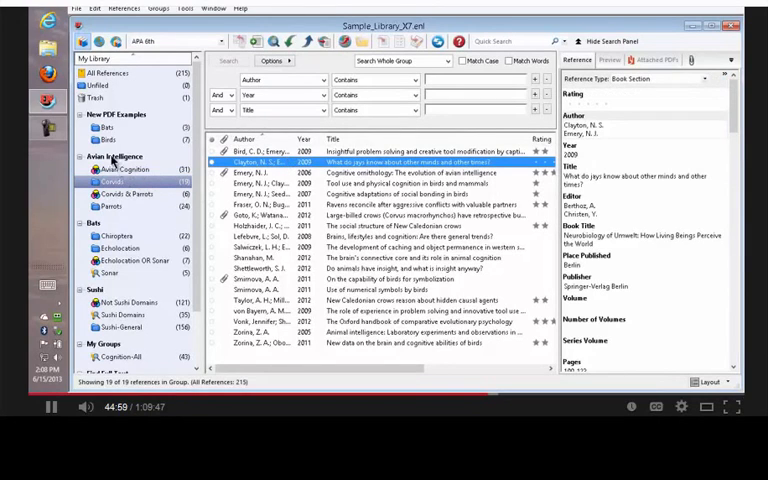
# View the Birds and Bats groups, then the whole New PDF Examples group set
pyautogui.click(106, 140)
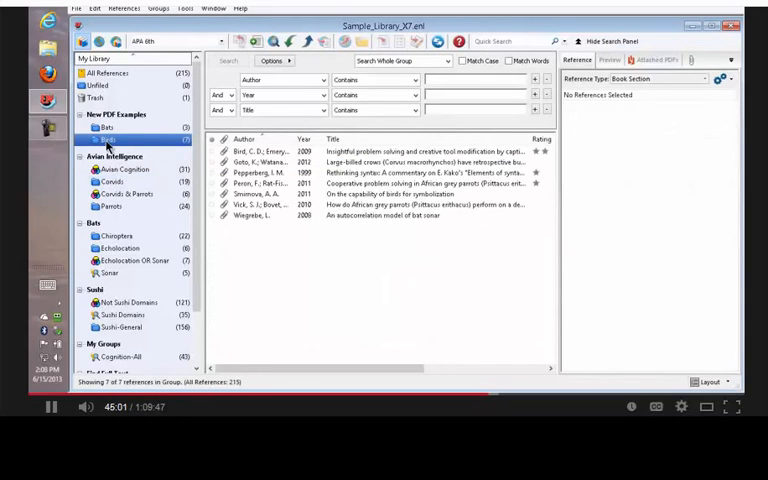
pyautogui.click(106, 127)
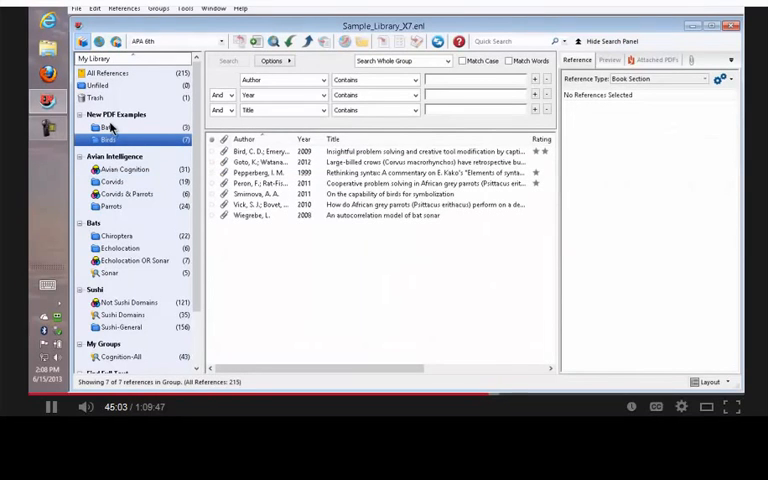
pyautogui.click(115, 114)
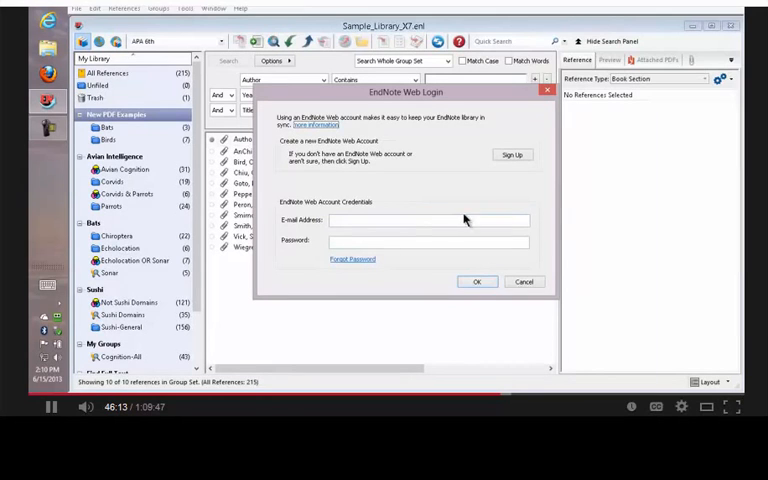
# Choose Sign Up in the EndNote Web Login dialog to create an account
pyautogui.click(477, 281)
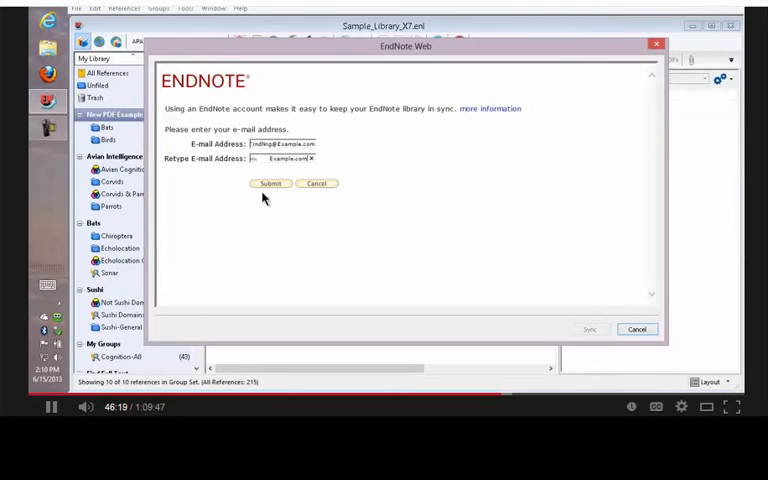
# Submit the e-mail, fill in name, password and address, and opt out of marketing
pyautogui.click(270, 183)
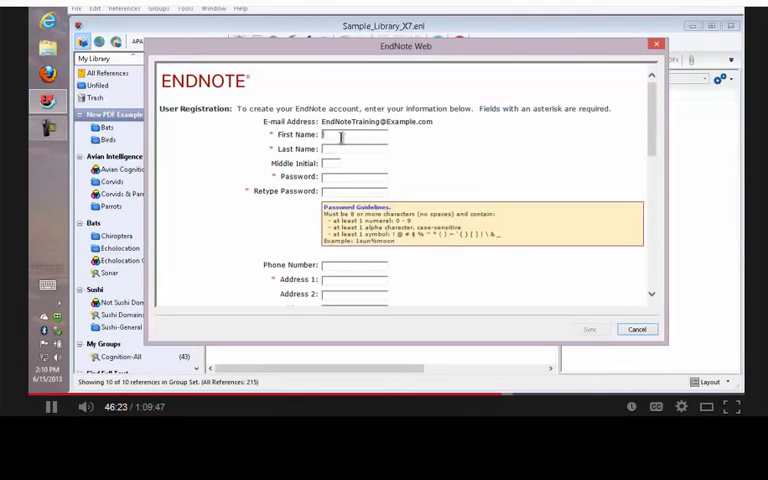
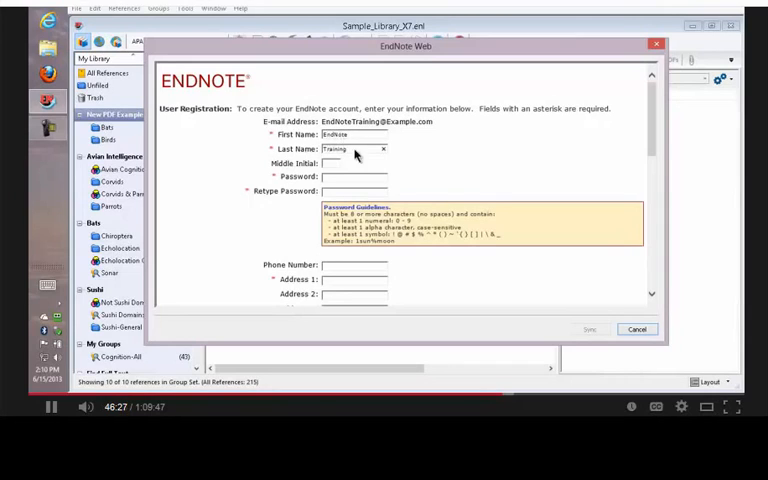
pyautogui.moveTo(487, 179)
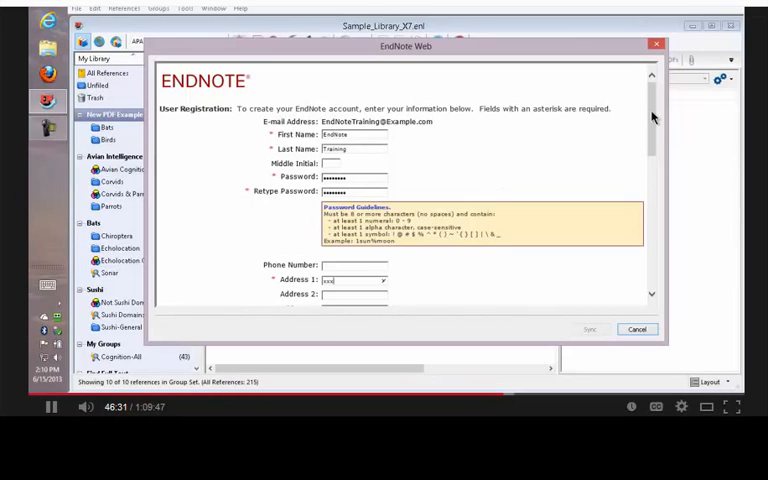
pyautogui.scroll(-3)
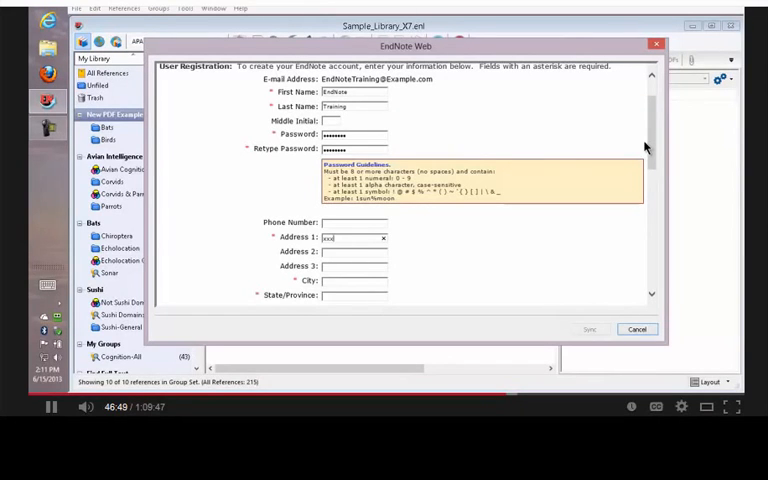
pyautogui.scroll(-3)
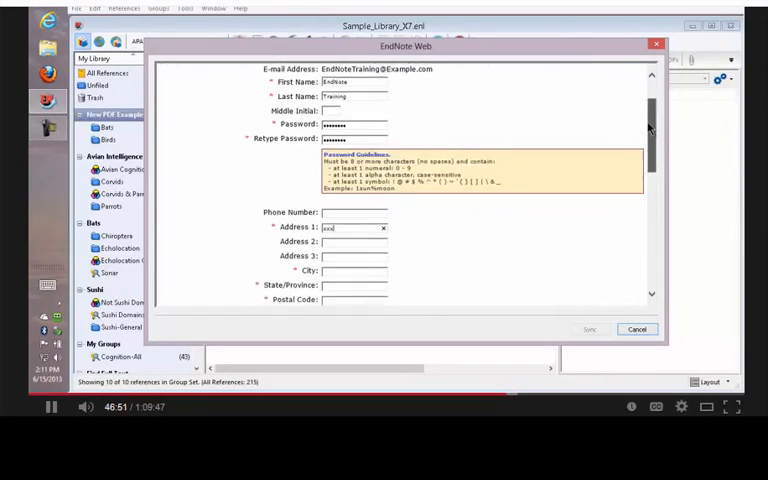
pyautogui.scroll(-3)
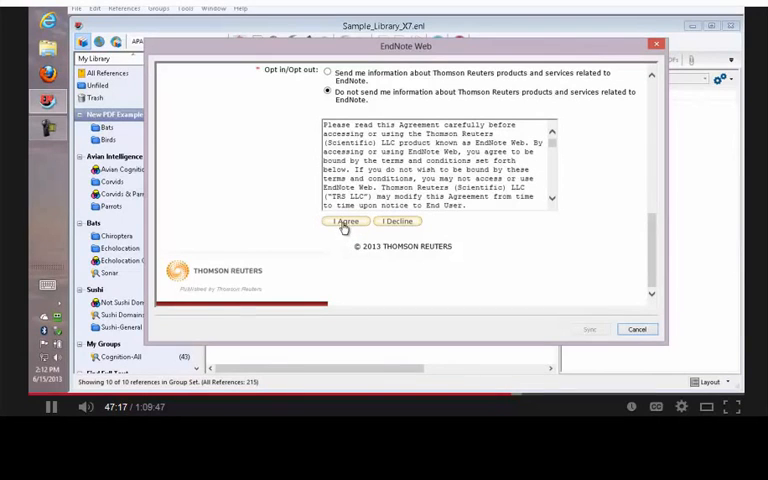
# Accept the agreement to finish registration, then start syncing the library
pyautogui.click(345, 221)
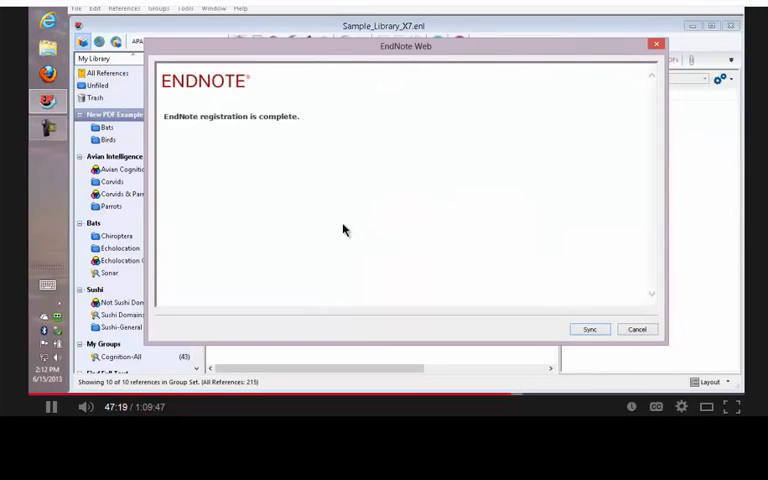
pyautogui.moveTo(590, 342)
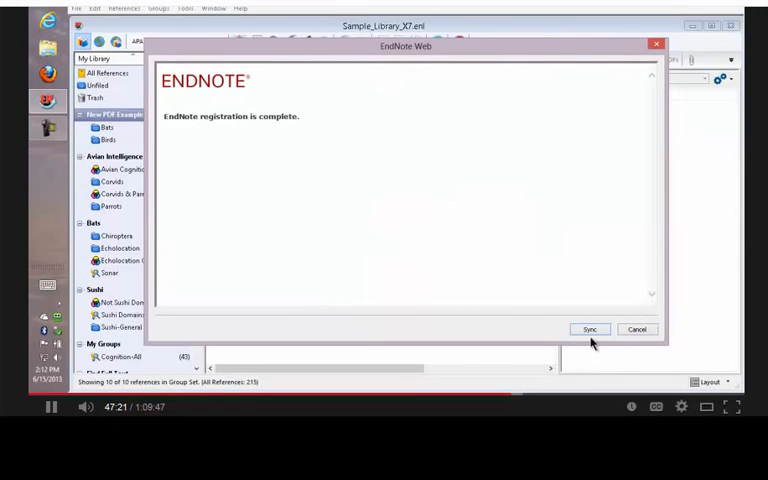
pyautogui.click(589, 330)
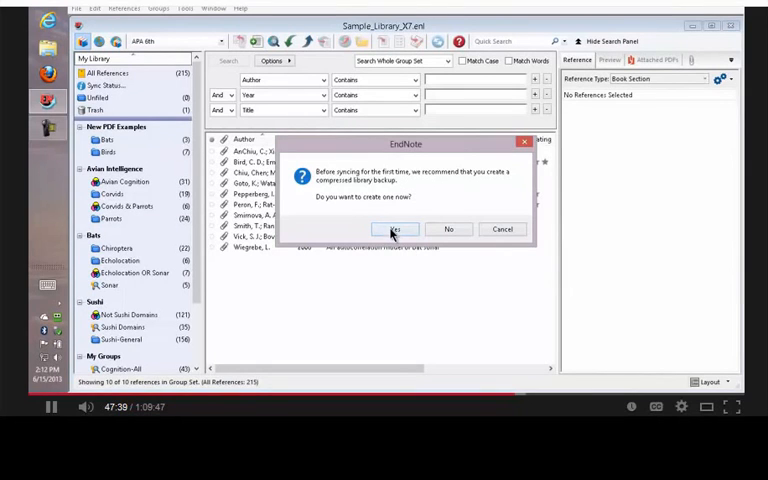
# Agree to back up first and save the compressed library to My Documents
pyautogui.click(393, 229)
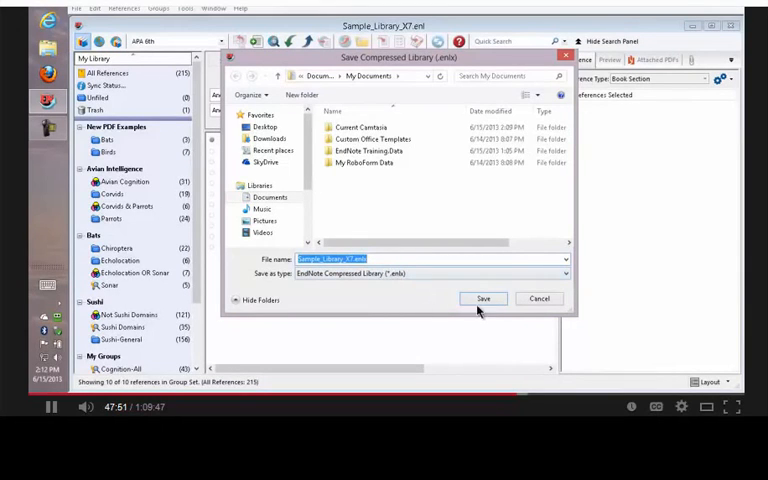
pyautogui.click(483, 298)
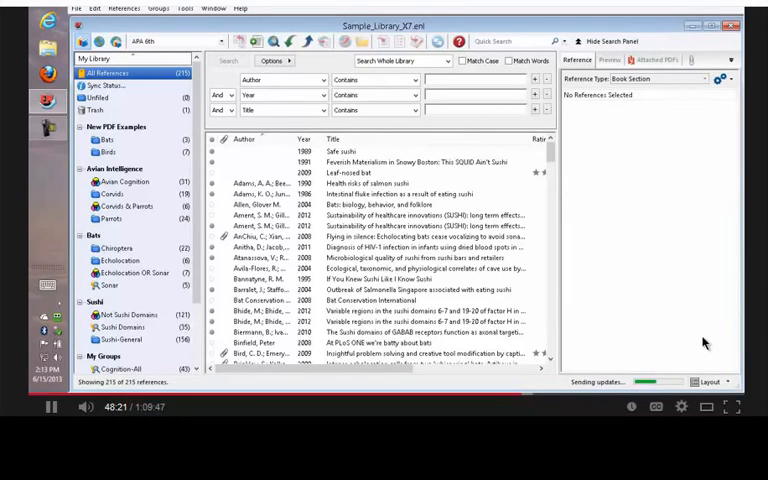
pyautogui.moveTo(405, 238)
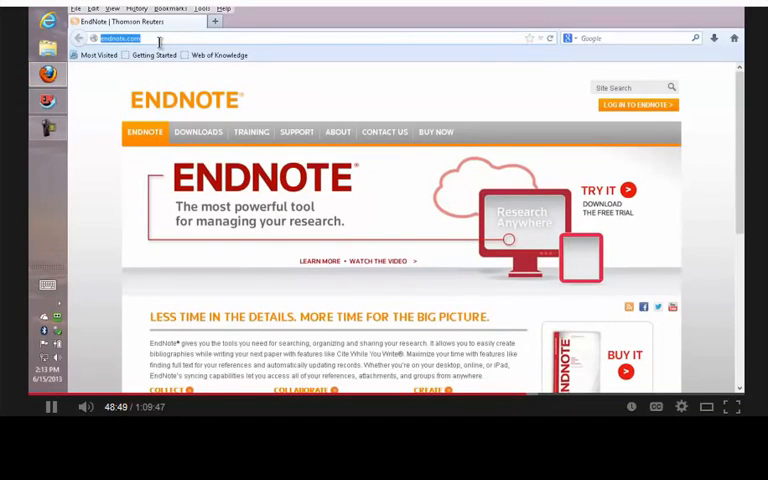
# Go to my.endnote.com and log in with the new account's e-mail and password
pyautogui.write('my')
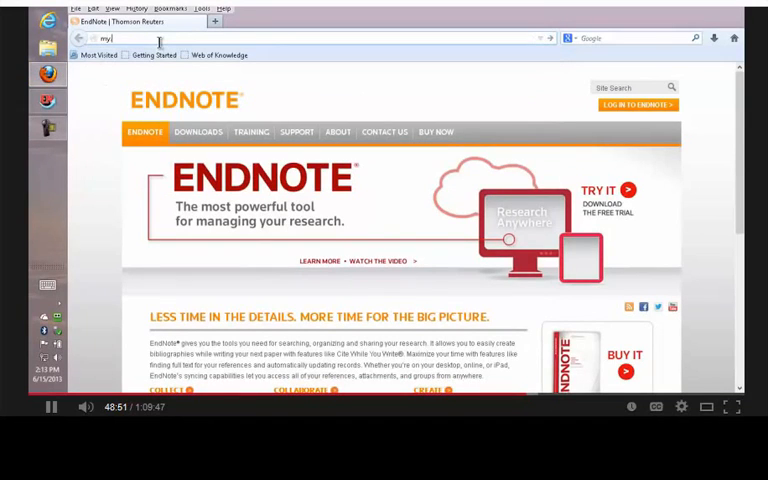
pyautogui.write('.endnote.com')
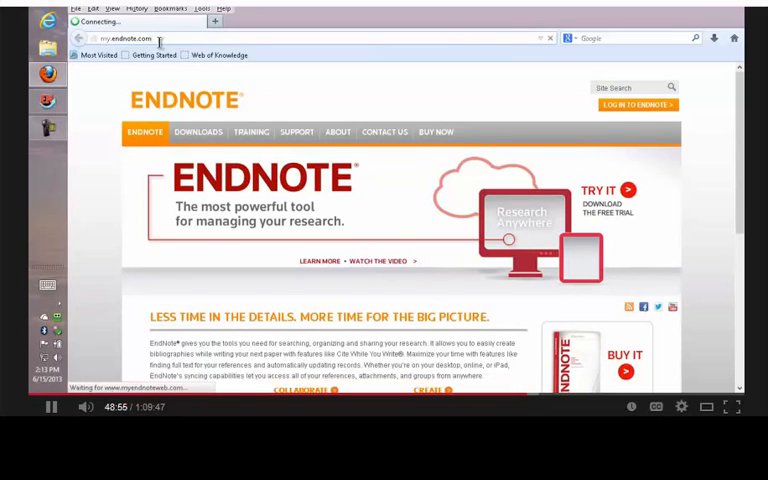
pyautogui.click(638, 104)
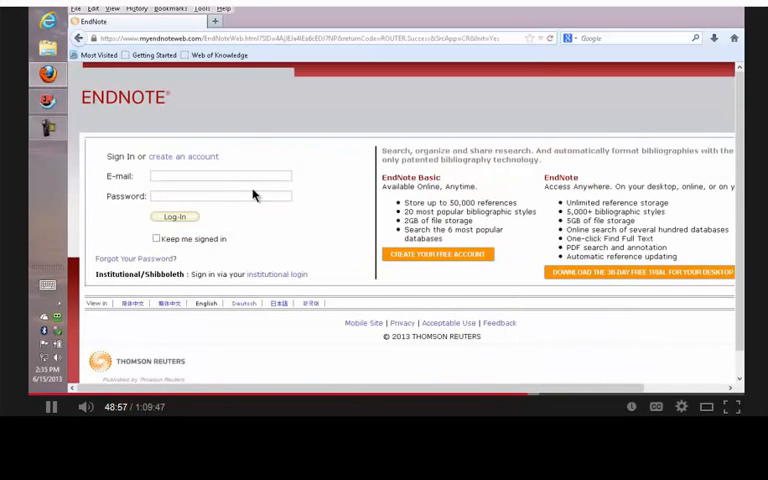
pyautogui.click(220, 176)
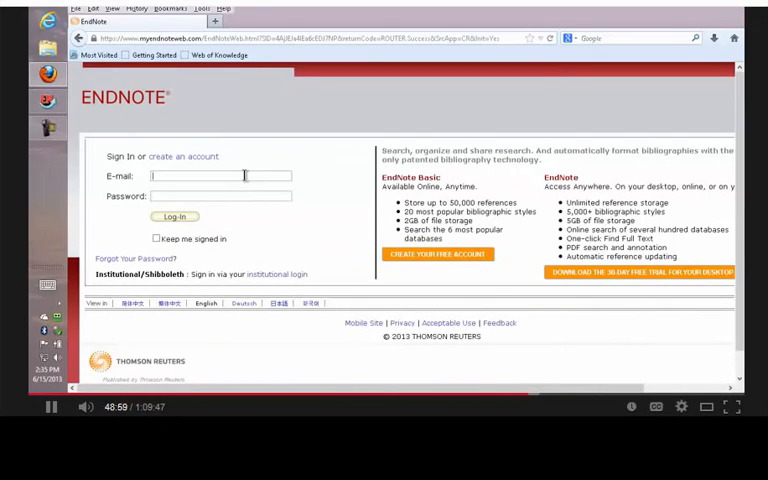
pyautogui.write('EndNoteTrainin')
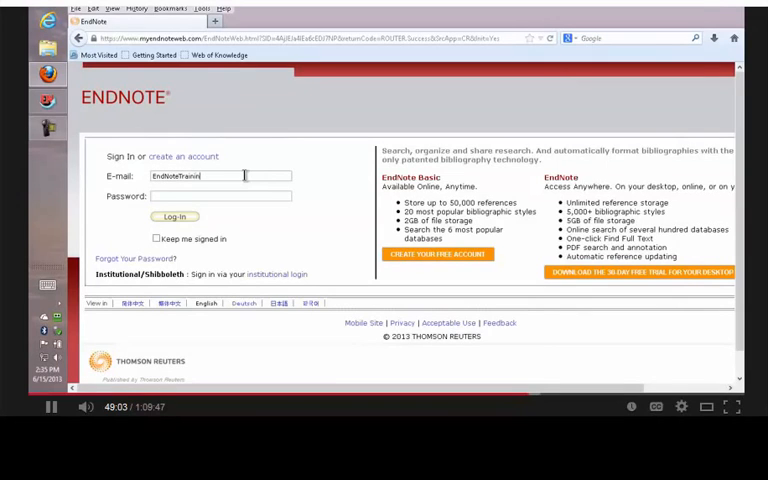
pyautogui.write('@')
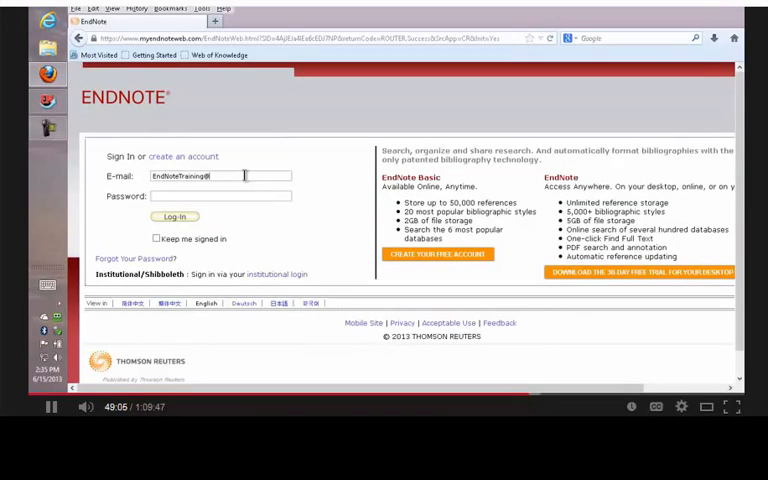
pyautogui.write('Example')
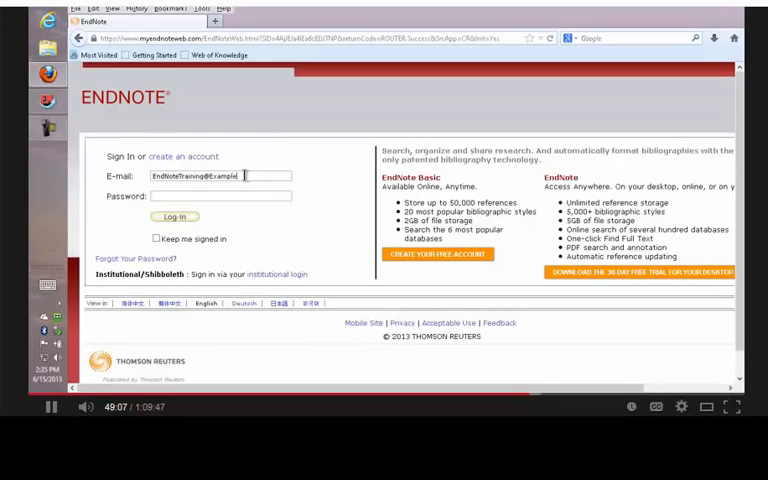
pyautogui.write('••')
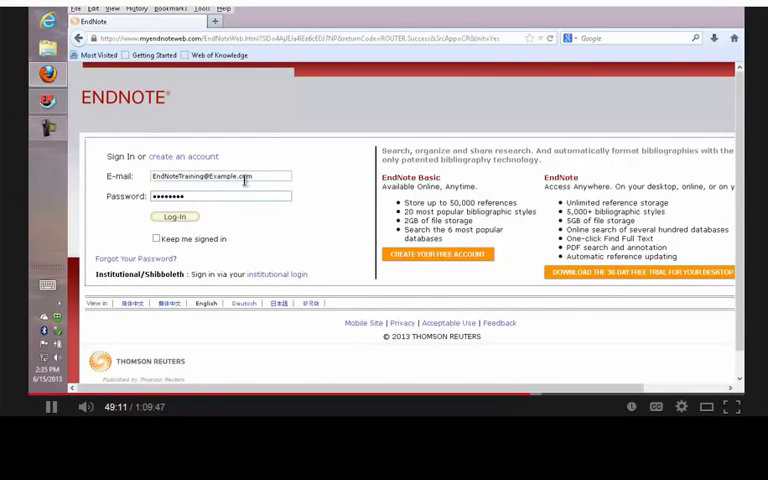
pyautogui.click(175, 217)
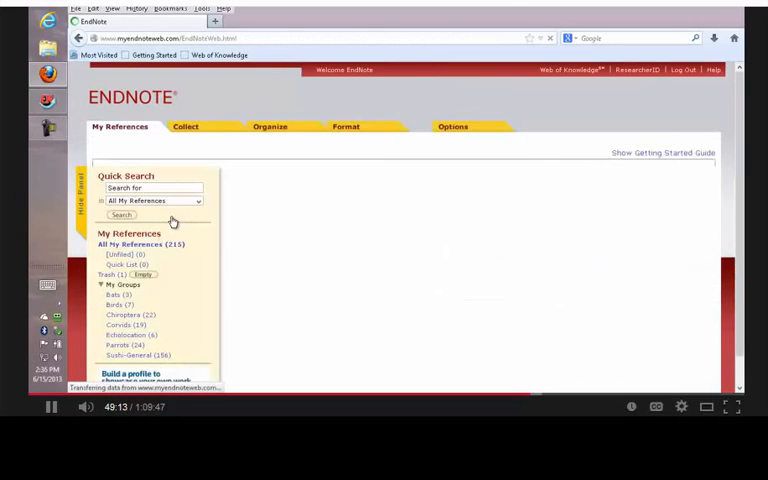
# Open the Bats group under My Groups to see its three references
pyautogui.click(663, 153)
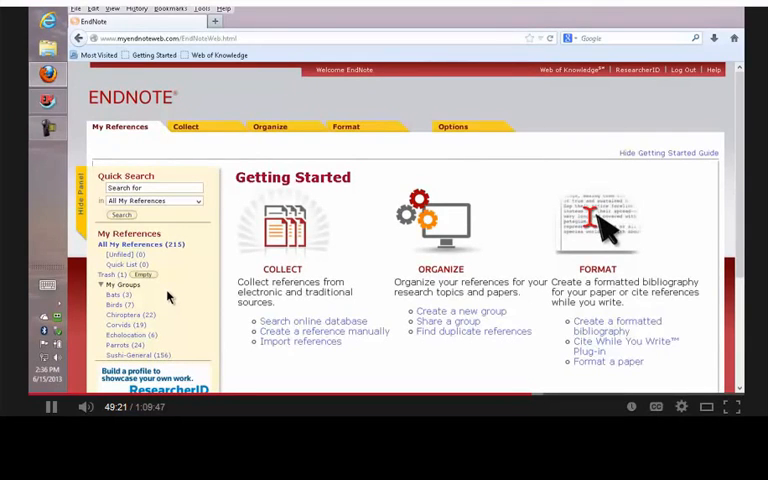
pyautogui.click(110, 287)
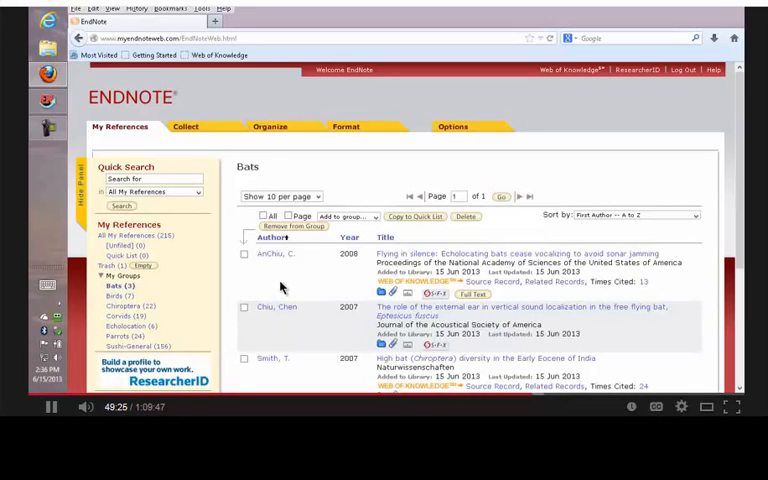
pyautogui.moveTo(350, 290)
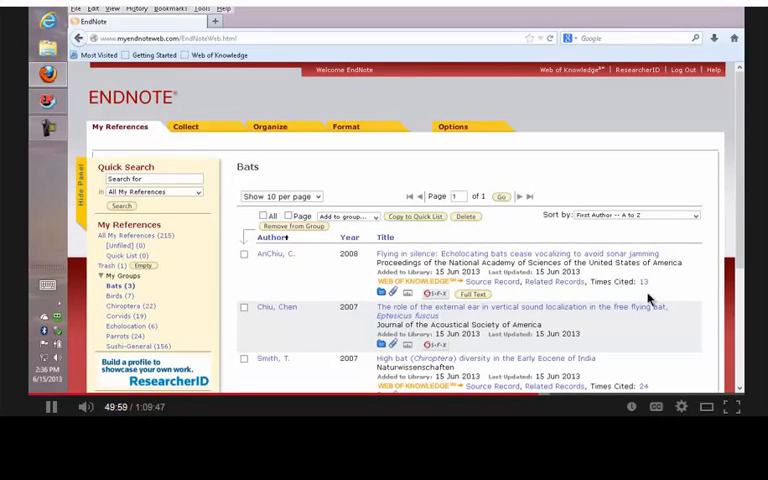
pyautogui.moveTo(163, 265)
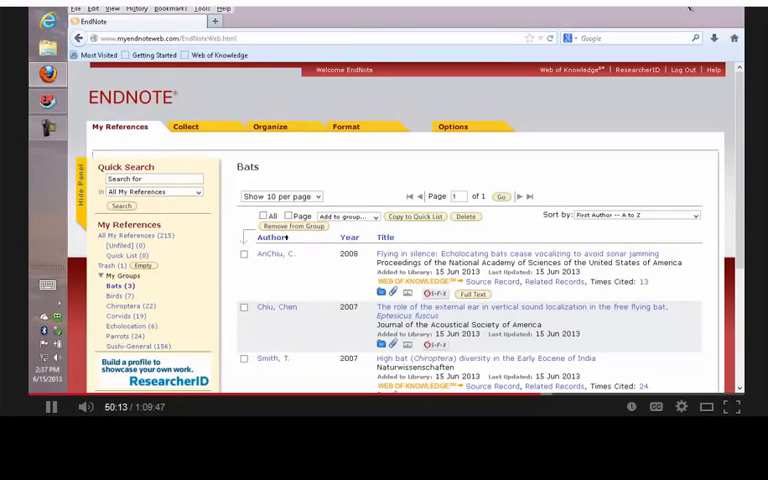
pyautogui.moveTo(707, 14)
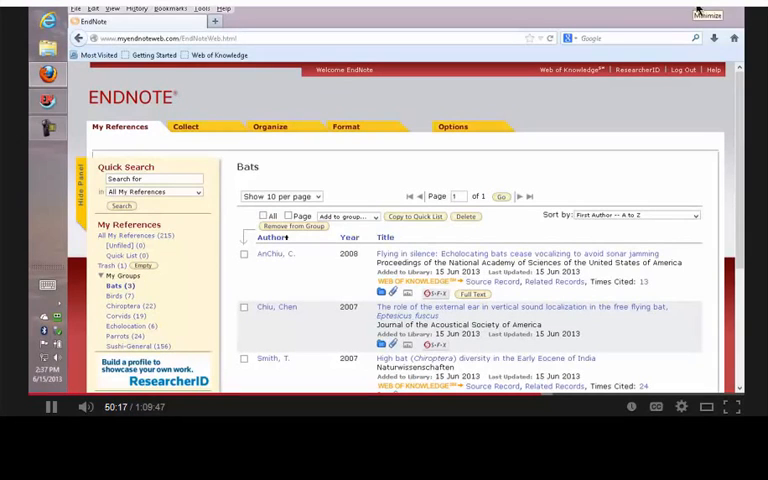
pyautogui.moveTo(143, 280)
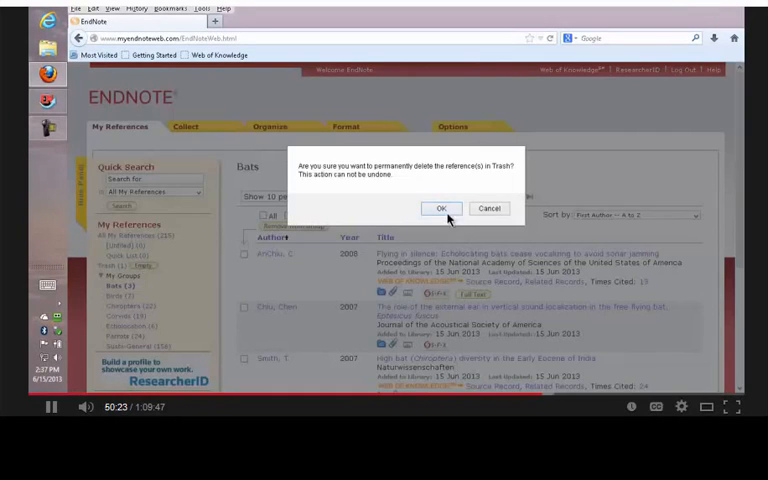
# Confirm permanently deleting the reference held in Trash
pyautogui.click(440, 208)
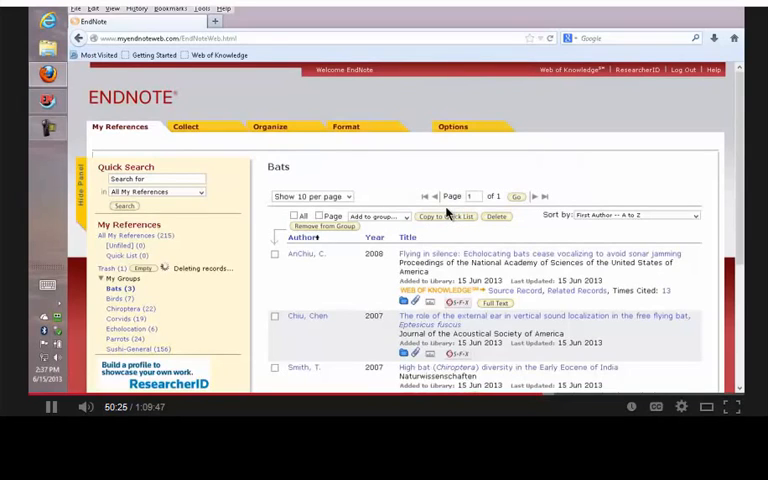
pyautogui.moveTo(650, 144)
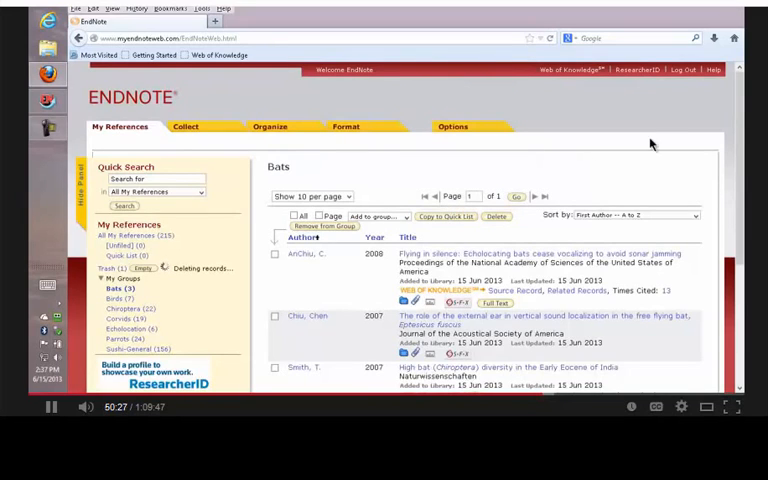